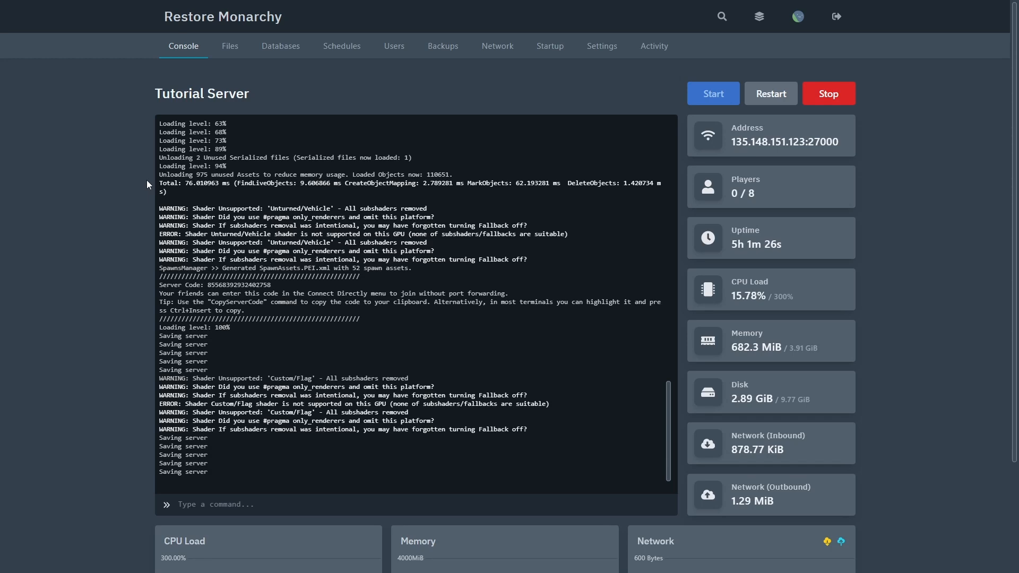
- Browse the server files into the Servers/unturned folder
click(230, 45)
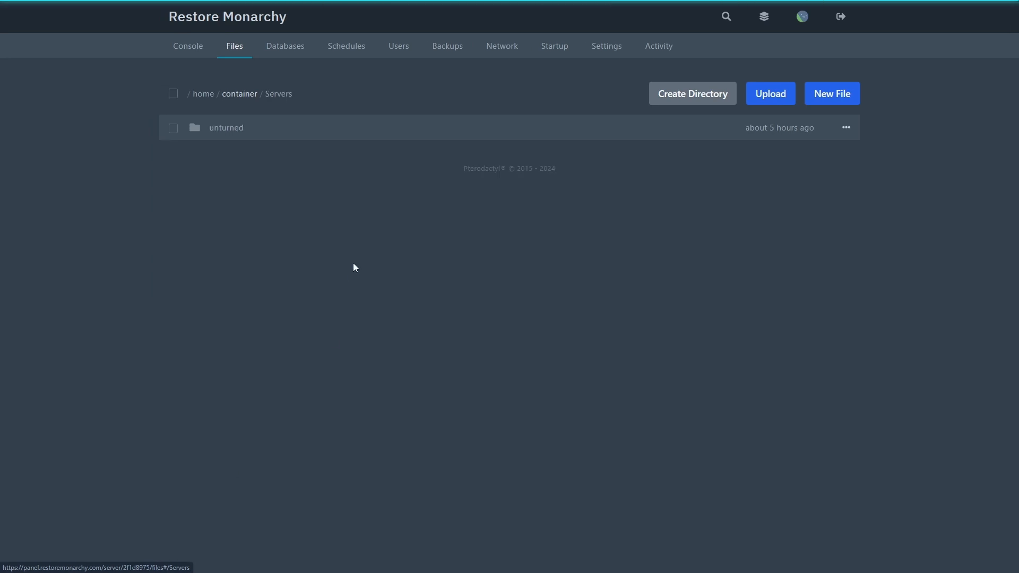
click(226, 127)
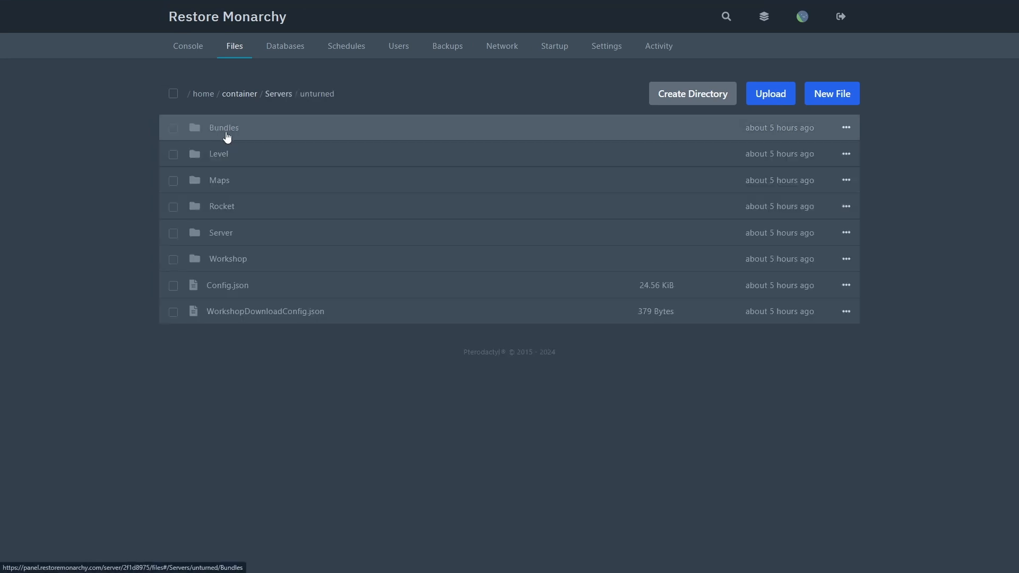
- Load Config.json in the editor and search 'Vehicles' to reach the Normal-difficulty Vehicles block
click(227, 285)
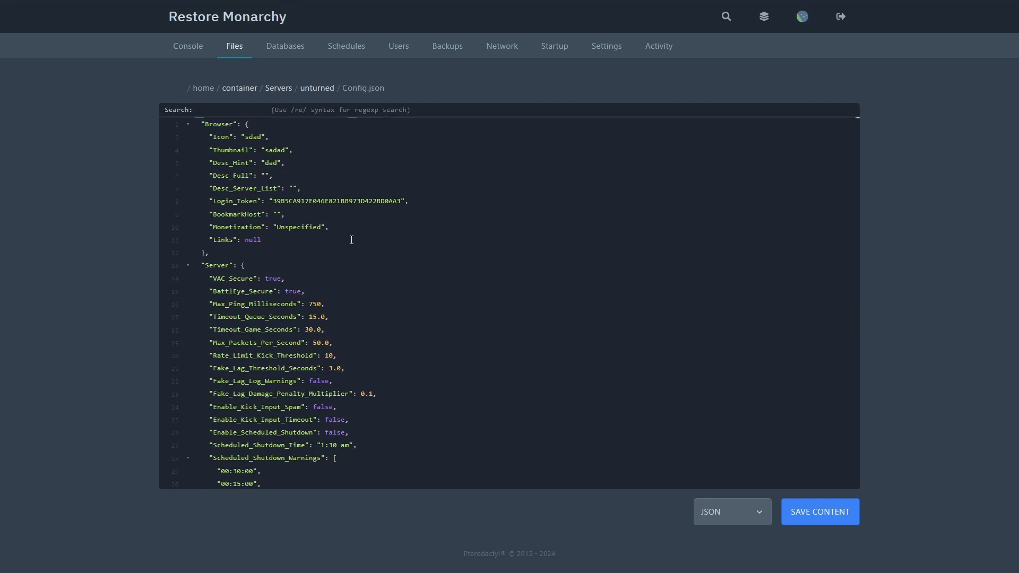
text(Vehicles)
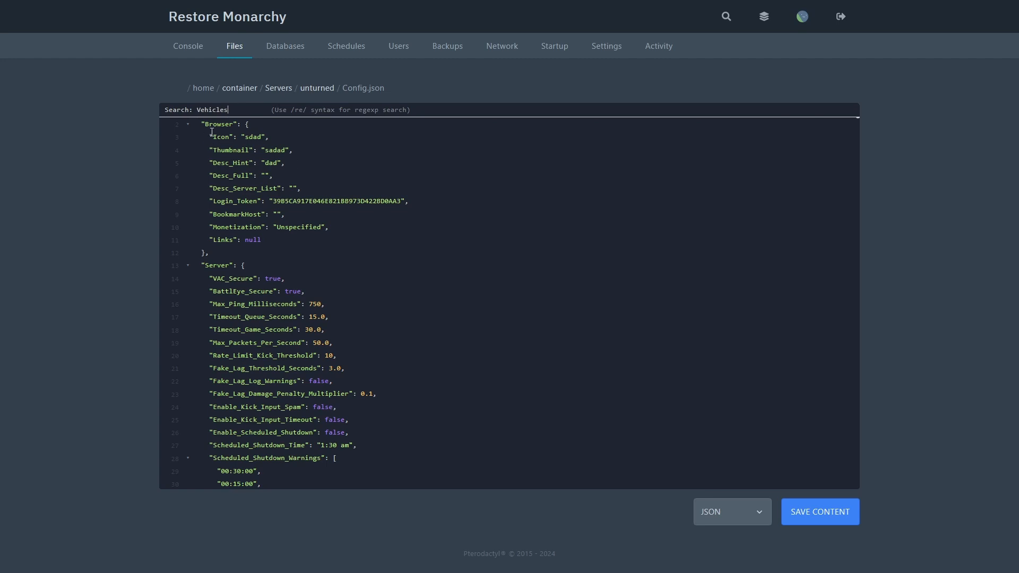
key(Enter)
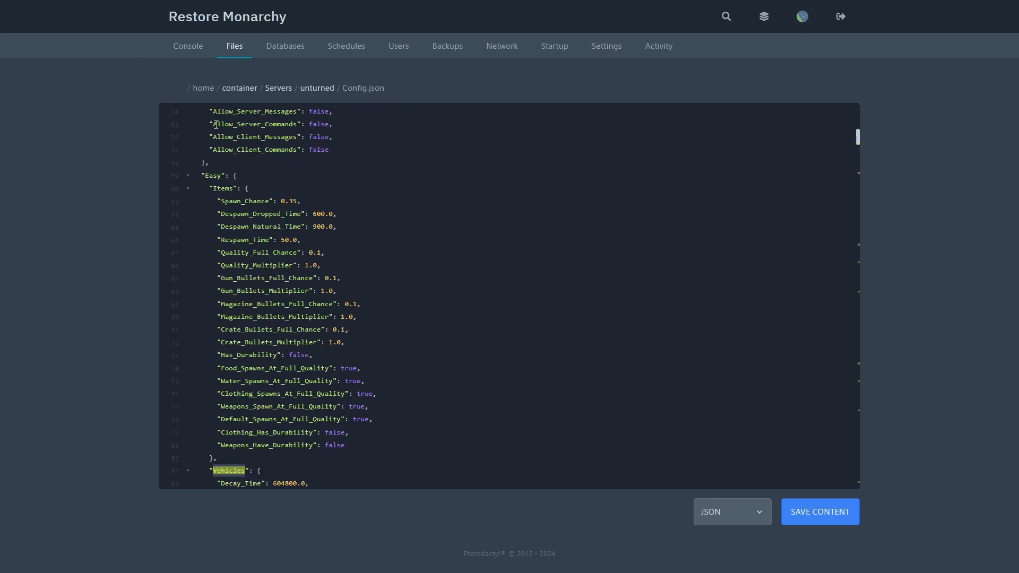
mouse_move(733, 178)
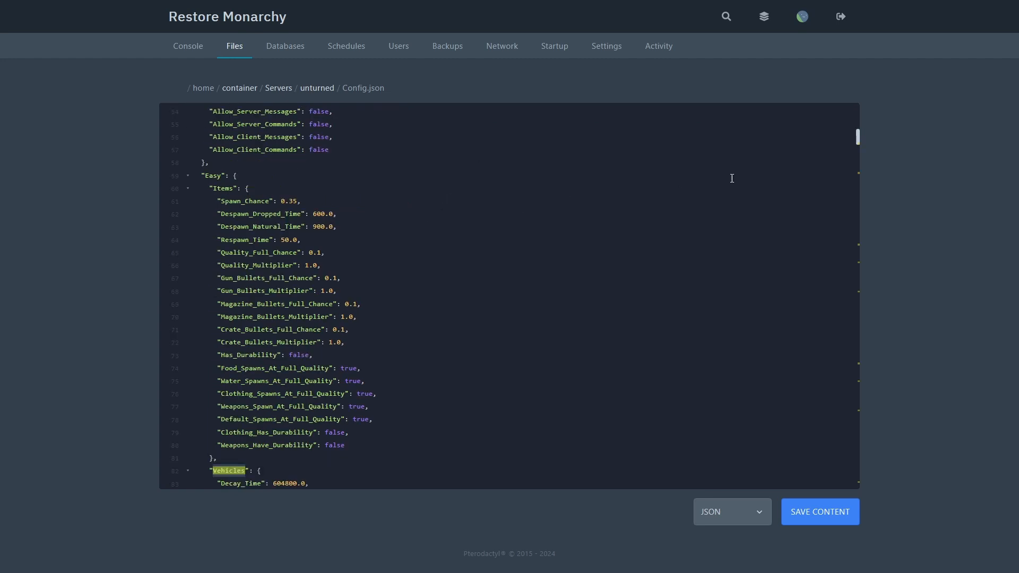
scroll(down, 3)
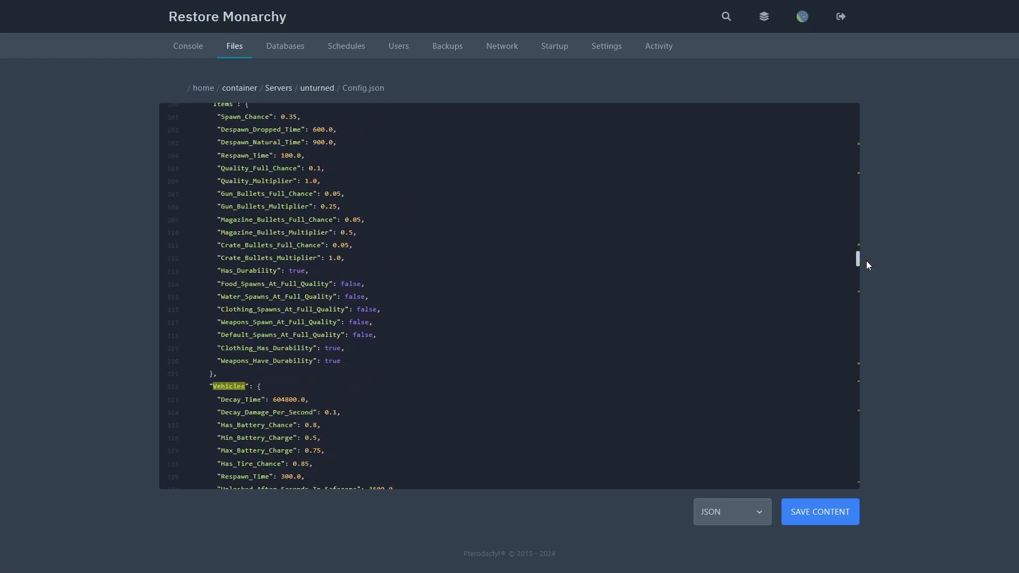
scroll(down, 3)
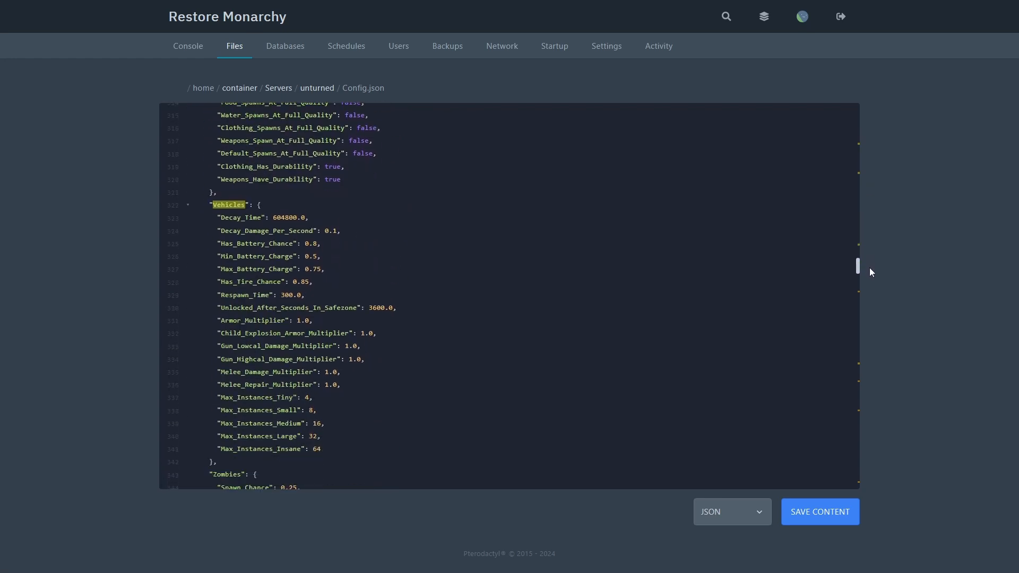